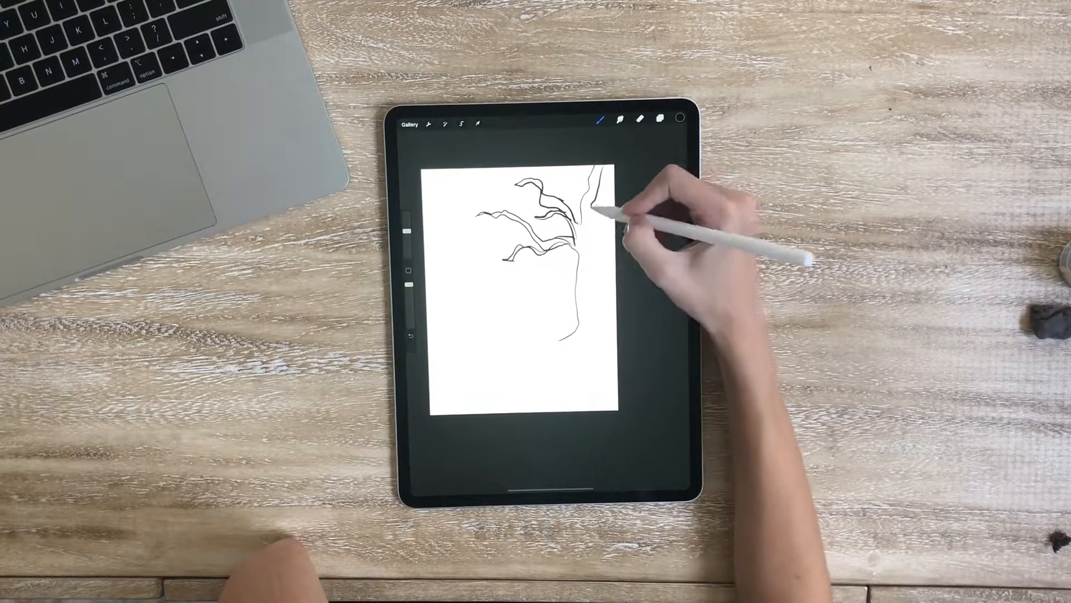
Step: Ink bark detail along the gnarled tree trunk and sketch a small figure's body and limbs
{"action": "left_click_drag", "start_coordinate": [601, 212], "coordinate": [594, 335]}
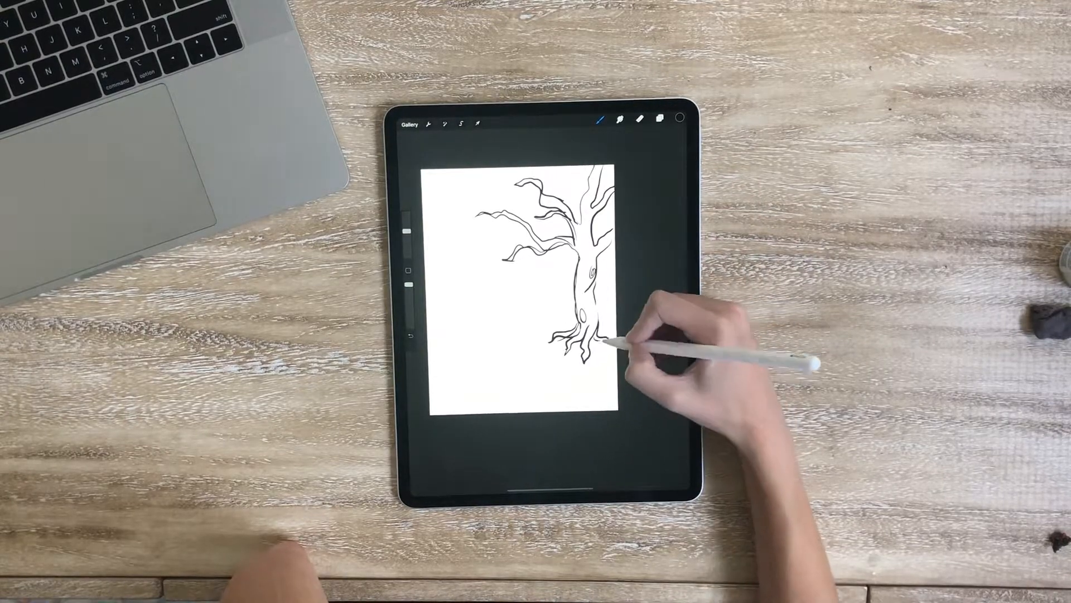
{"action": "left_click", "coordinate": [461, 123]}
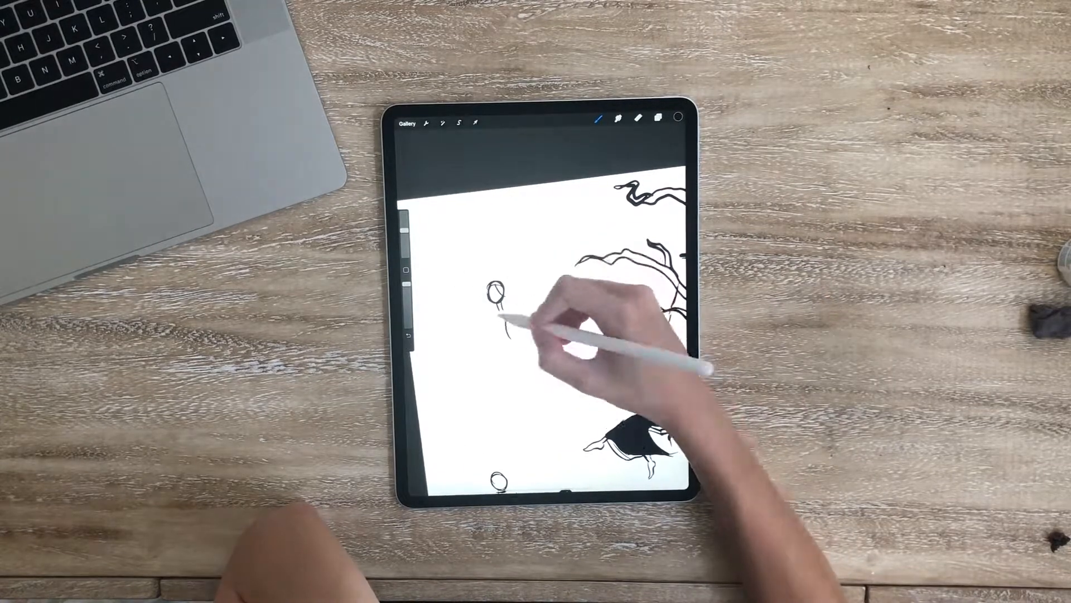
{"action": "left_click_drag", "start_coordinate": [519, 322], "coordinate": [492, 341]}
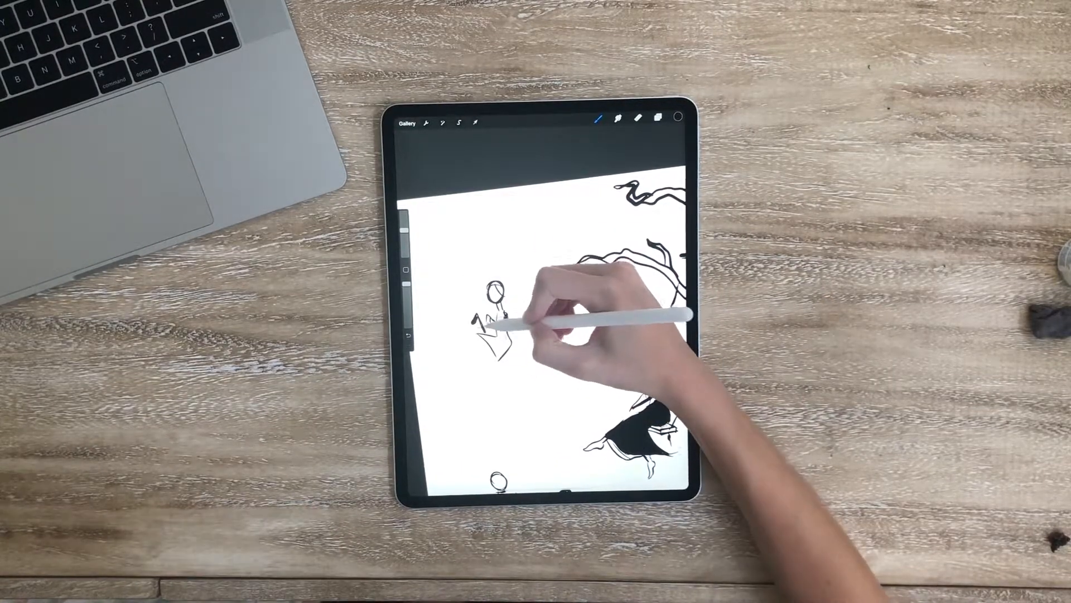
{"action": "left_click_drag", "start_coordinate": [499, 321], "coordinate": [478, 294]}
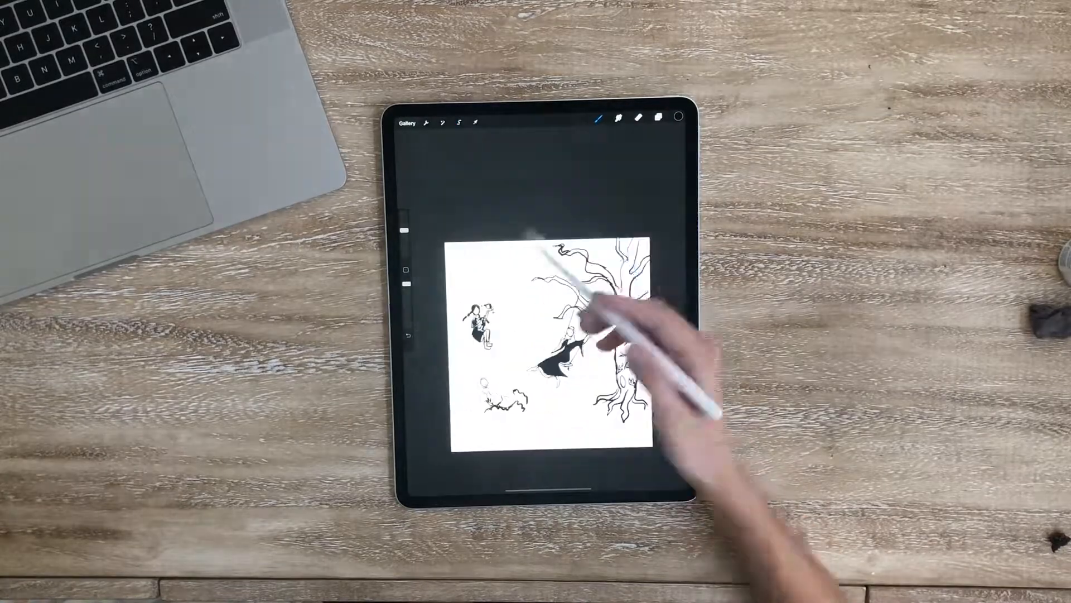
Step: Draw bats and a line toward the swinging woman, then begin inking the grey figure sketch
{"action": "left_click", "coordinate": [460, 122]}
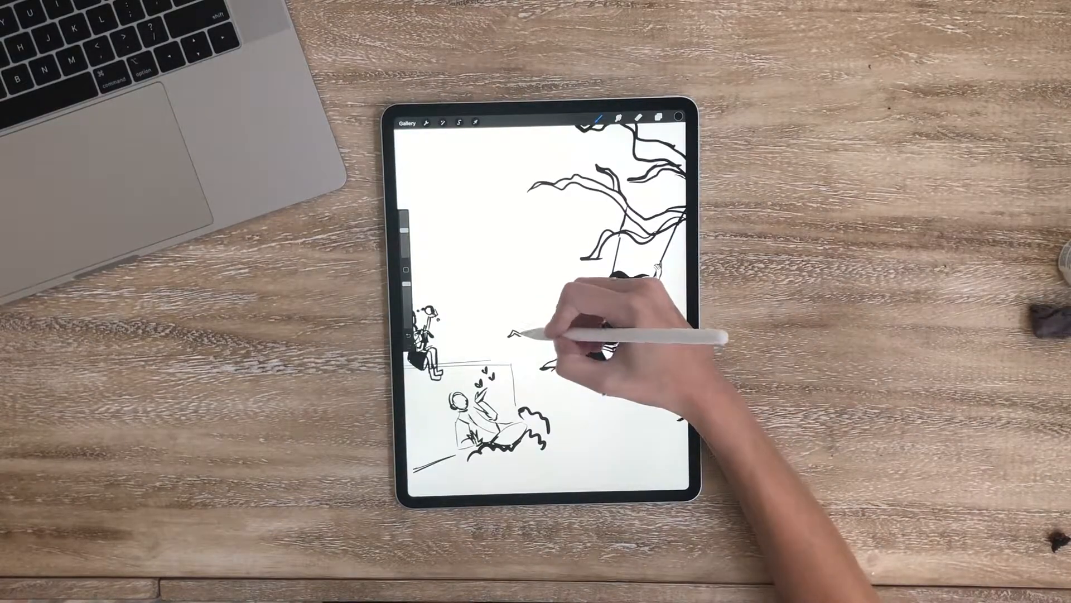
{"action": "left_click_drag", "start_coordinate": [615, 286], "coordinate": [608, 368]}
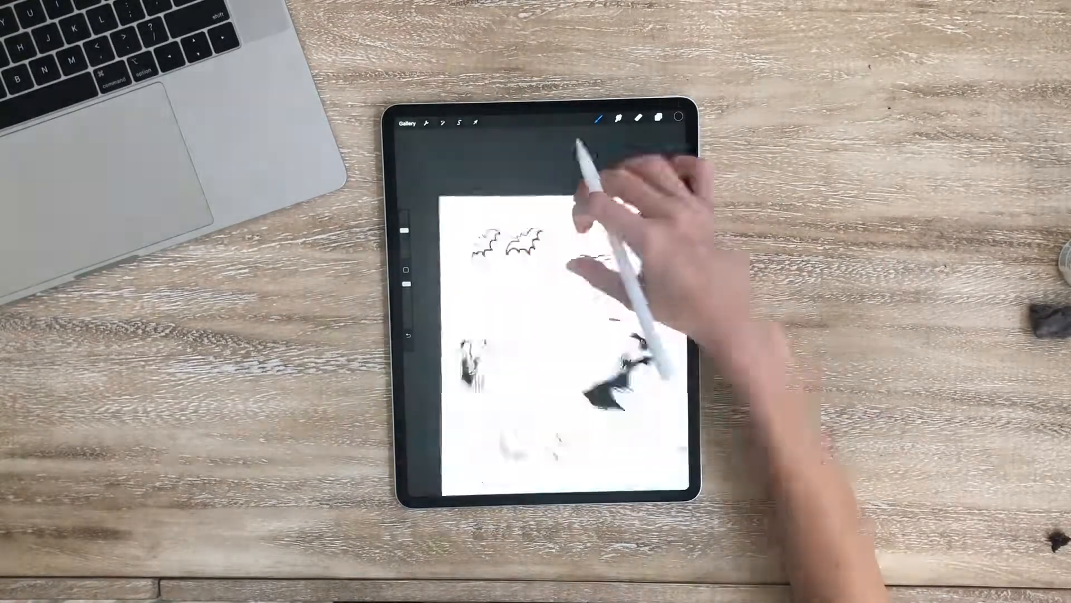
{"action": "left_click", "coordinate": [474, 123]}
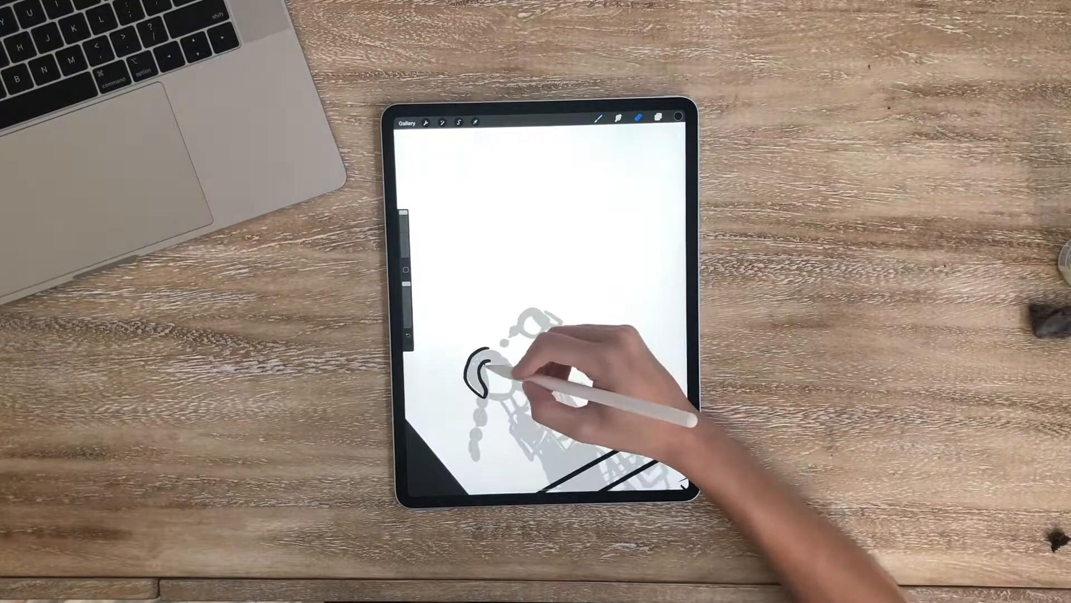
Step: Ink the braided girl's head and the doll she holds up, including the doll's head
{"action": "left_click_drag", "start_coordinate": [485, 369], "coordinate": [506, 355]}
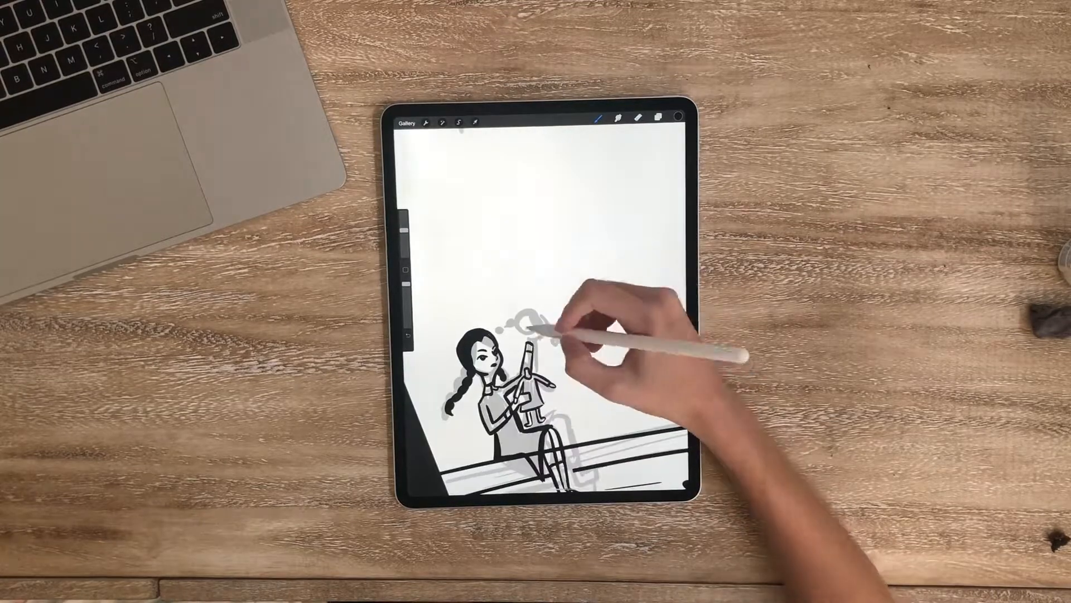
{"action": "left_click_drag", "start_coordinate": [540, 328], "coordinate": [539, 328]}
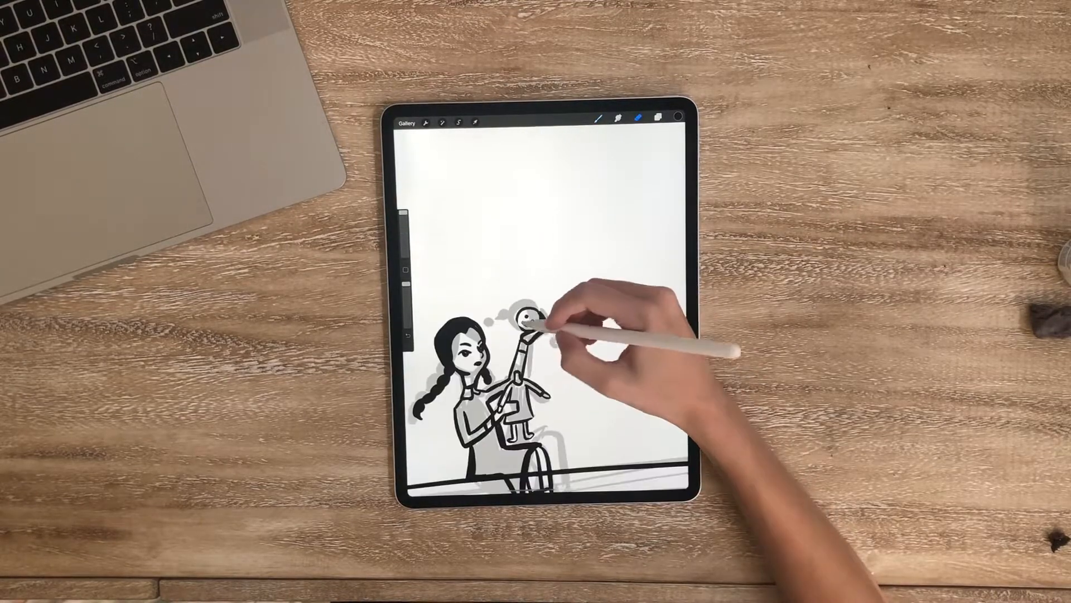
{"action": "left_click_drag", "start_coordinate": [540, 321], "coordinate": [546, 342]}
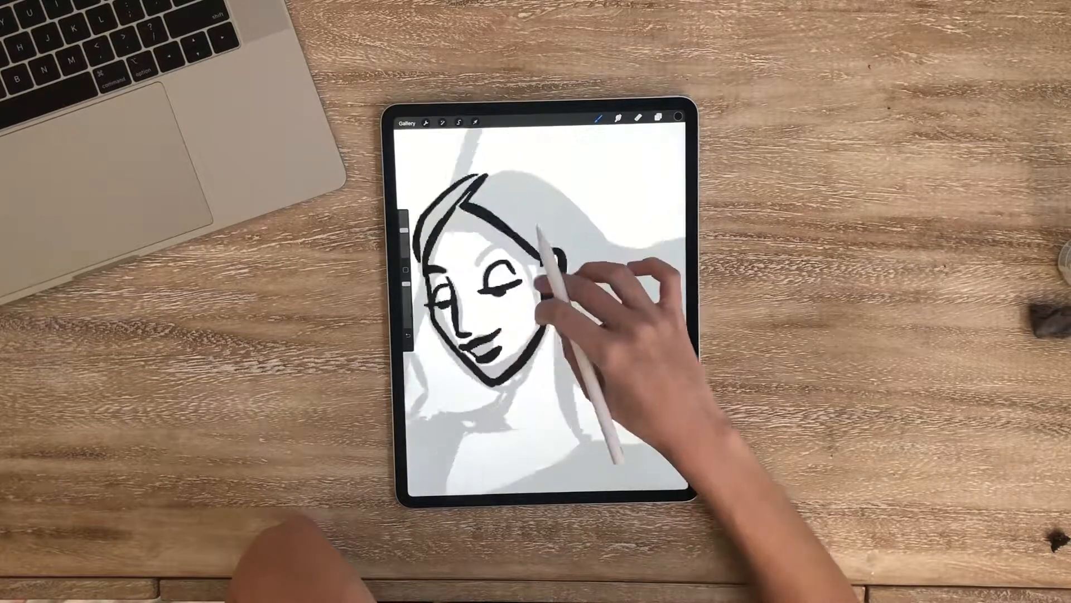
Step: Ink the boy's round head outline and scowling face in black line work
{"action": "left_click_drag", "start_coordinate": [553, 246], "coordinate": [492, 342]}
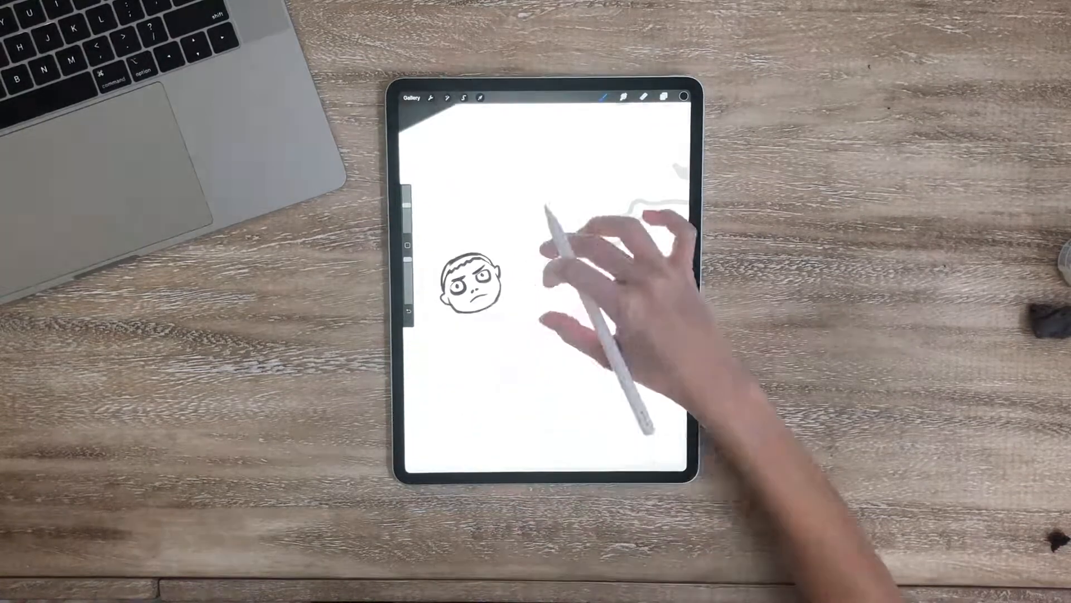
Step: Ink the boy's striped shirt, shorts and raised chain, and start repositioning him
{"action": "left_click_drag", "start_coordinate": [519, 321], "coordinate": [560, 383]}
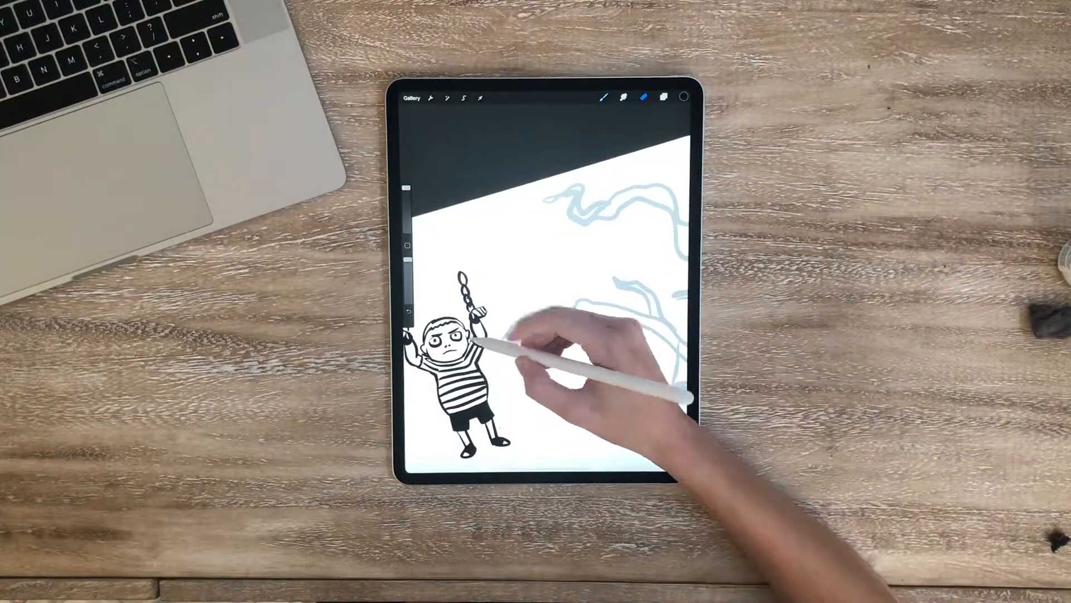
{"action": "left_click", "coordinate": [481, 97]}
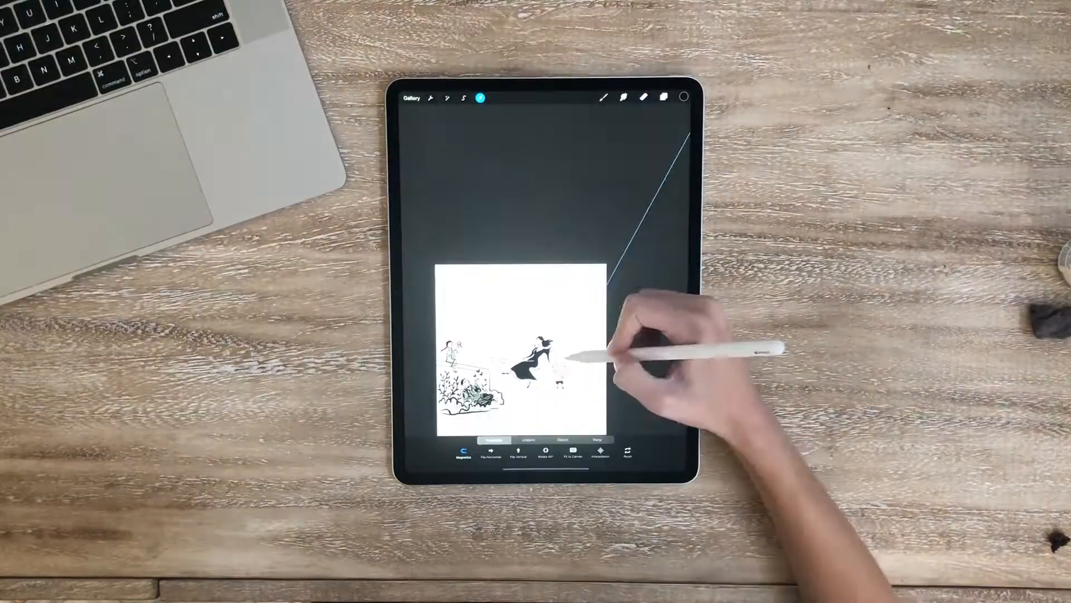